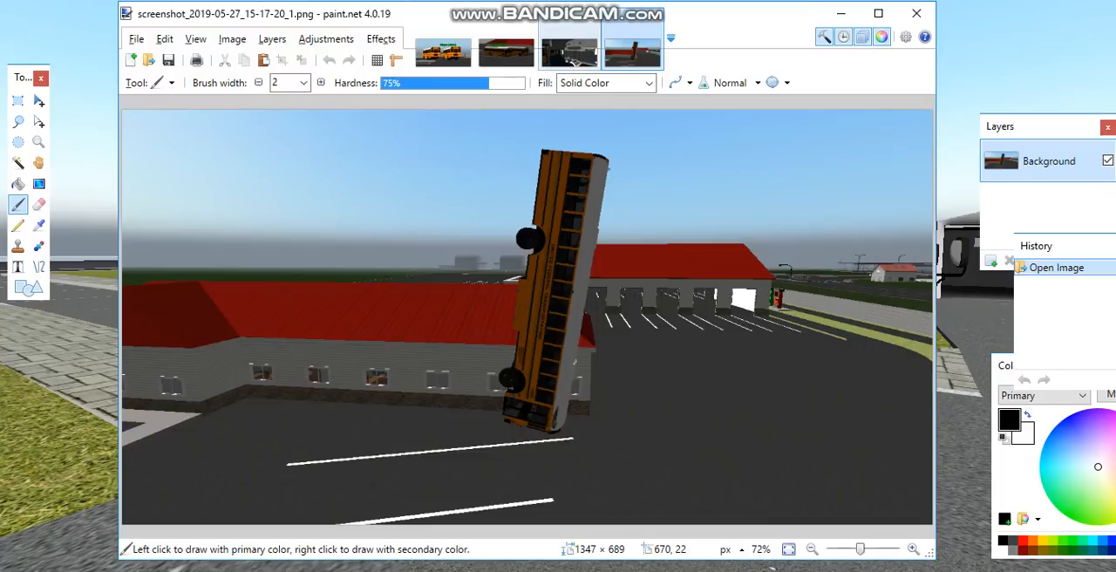
Bring the Rigs of Rods window forward to view the bus cab, cluster and mirrors
click(568, 52)
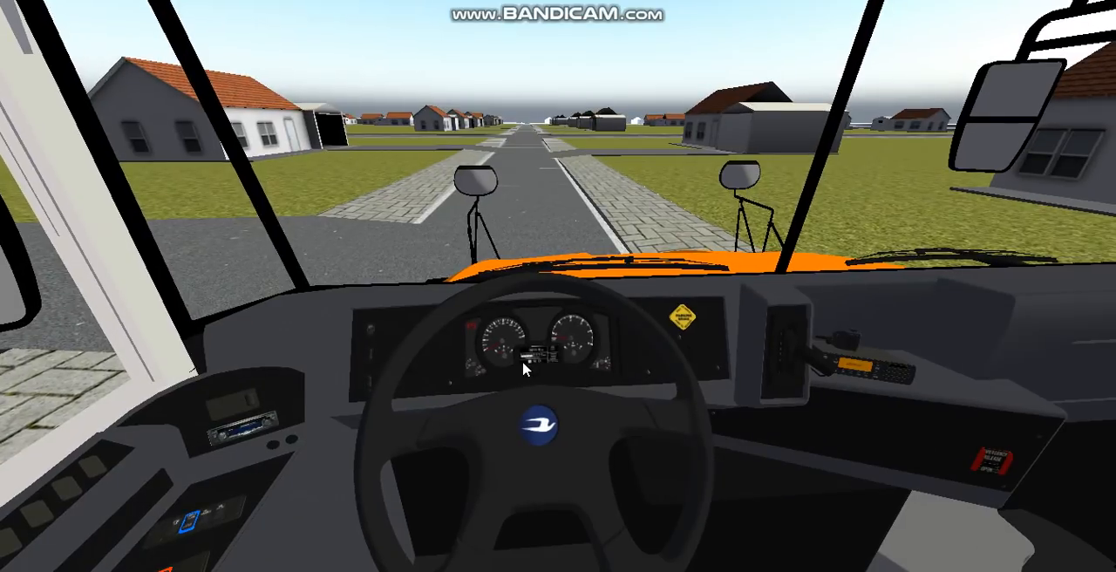
mouse_move(558, 348)
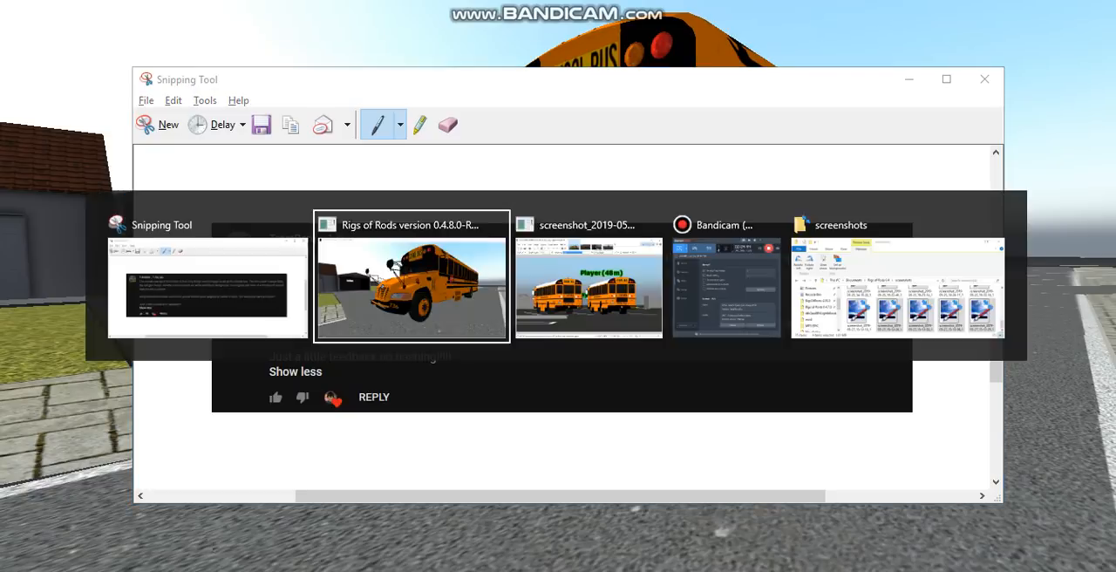
Return to the Rigs of Rods game in the bus driver's-cab view
click(411, 288)
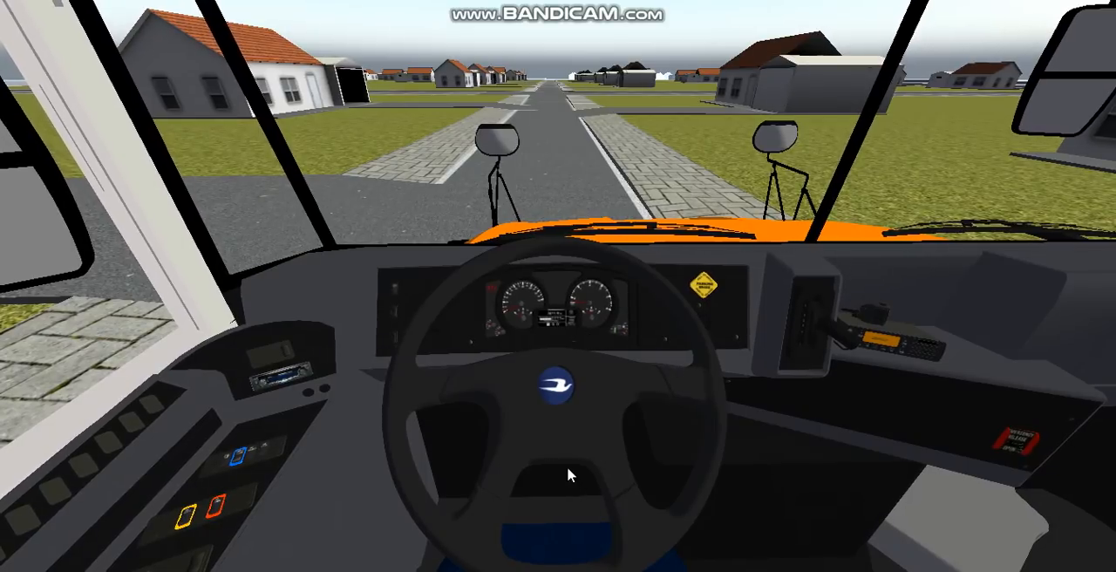
mouse_move(532, 530)
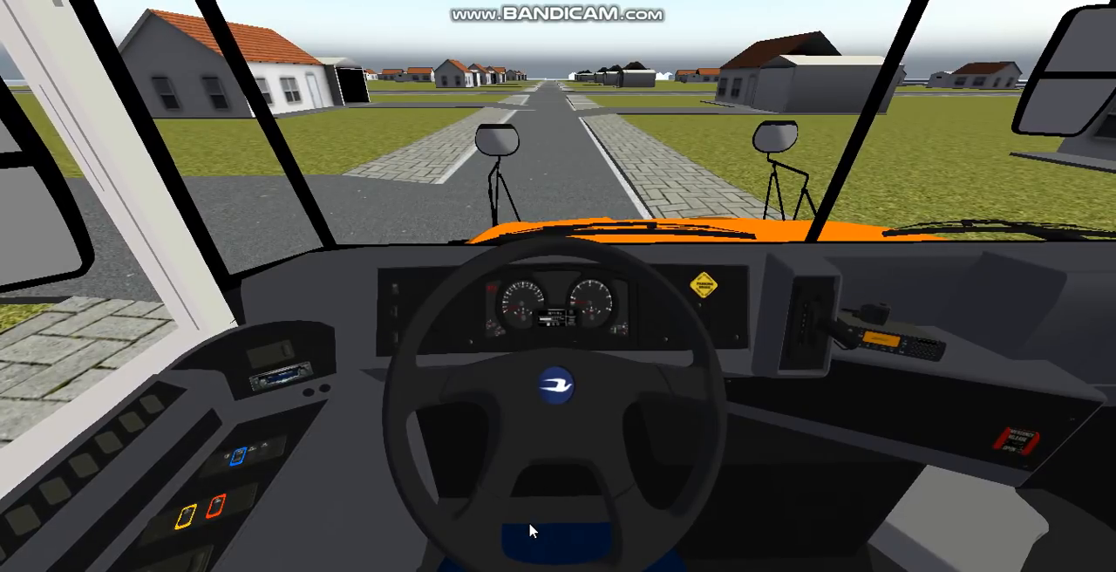